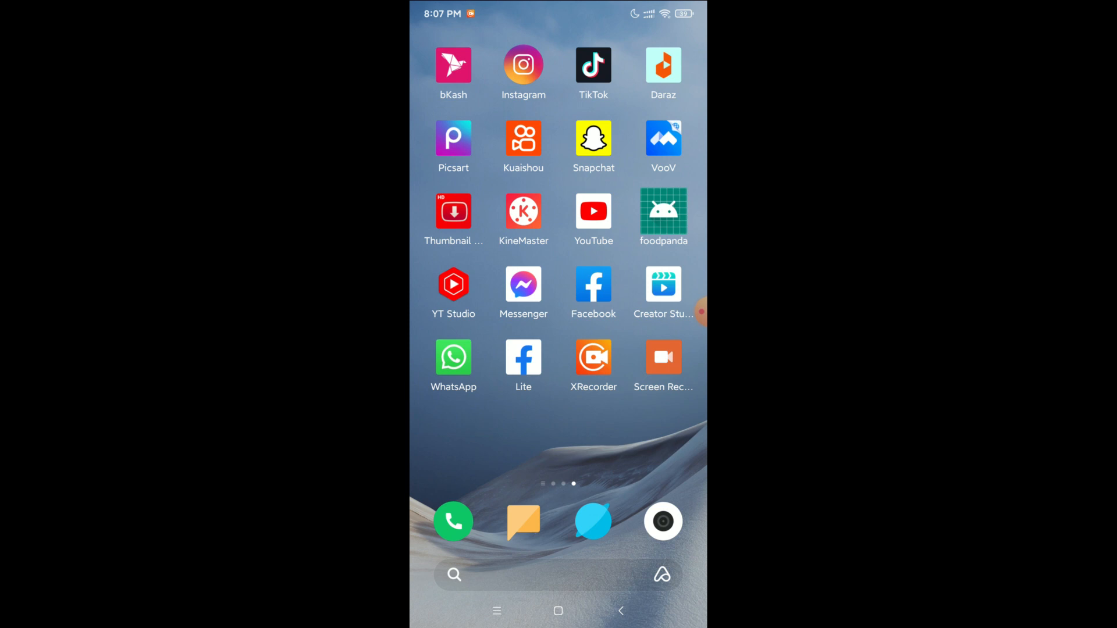
# Launch Instagram from the home screen to land on the home feed
pyautogui.click(522, 64)
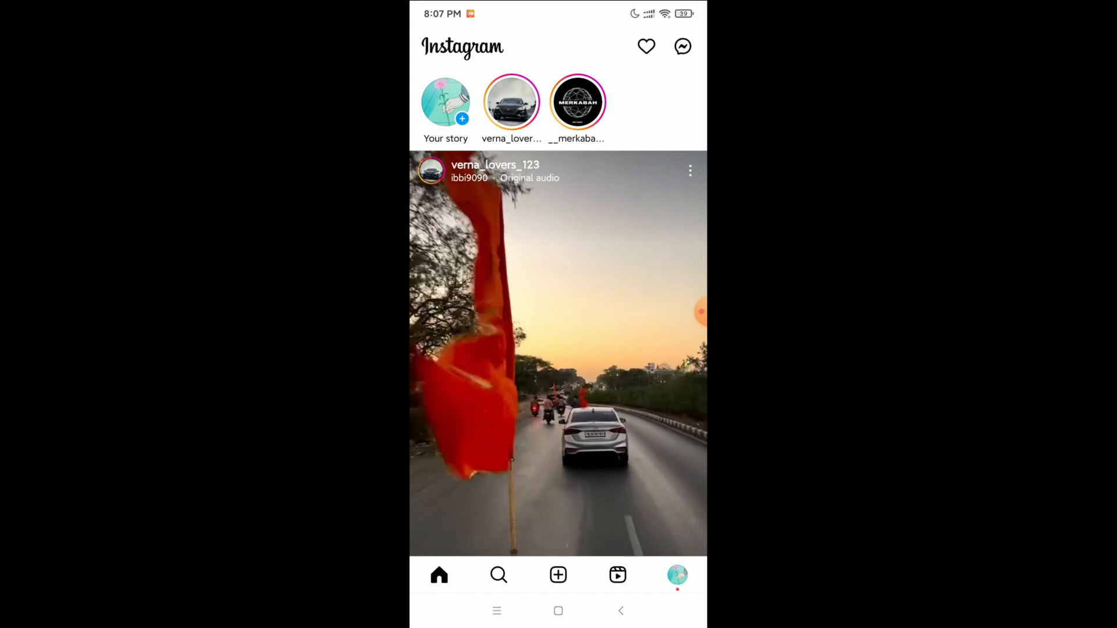
# Switch from the home feed to your own profile page via the bottom bar
pyautogui.click(676, 574)
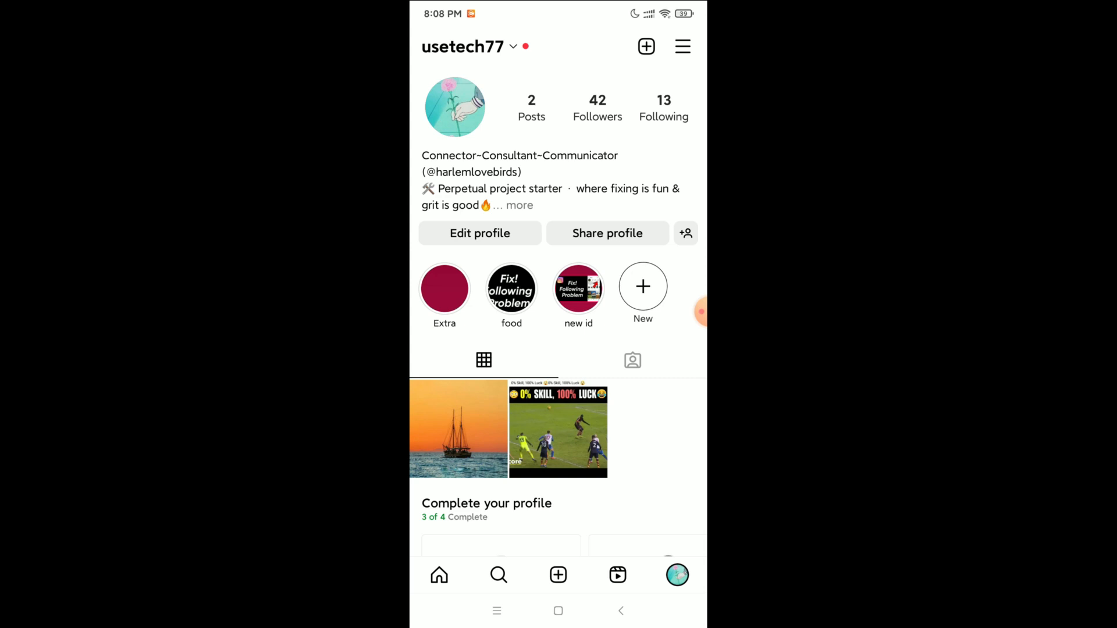
# Bring up the profile options menu listing Settings, Your activity, Archive and Saved
pyautogui.click(680, 46)
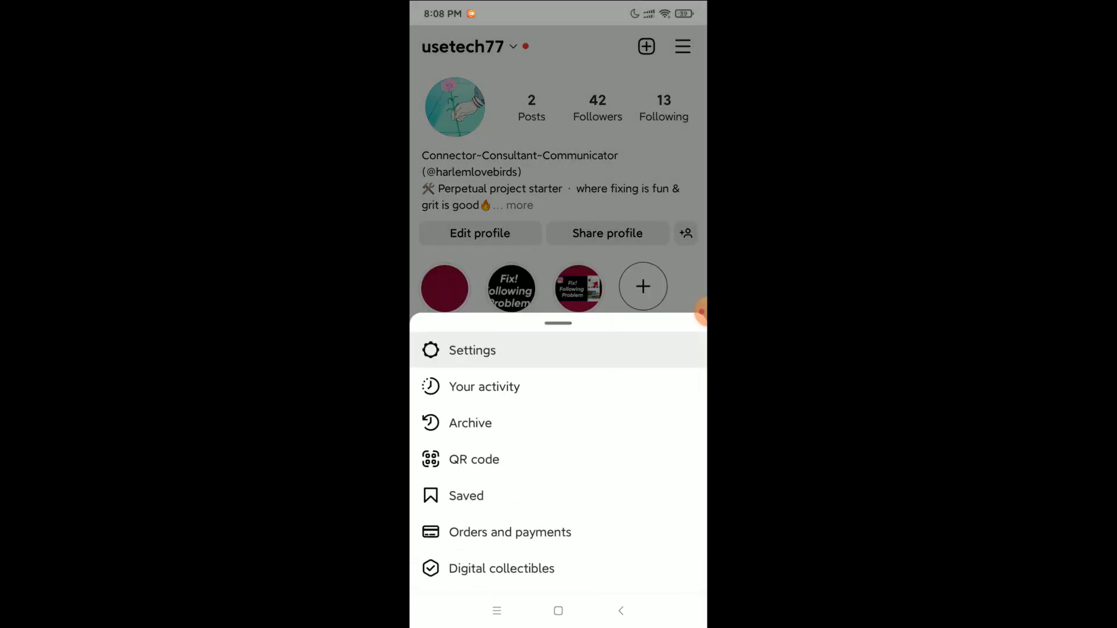
# Go into Settings and reach the Help page listing Report a Problem and Help Center
pyautogui.click(471, 350)
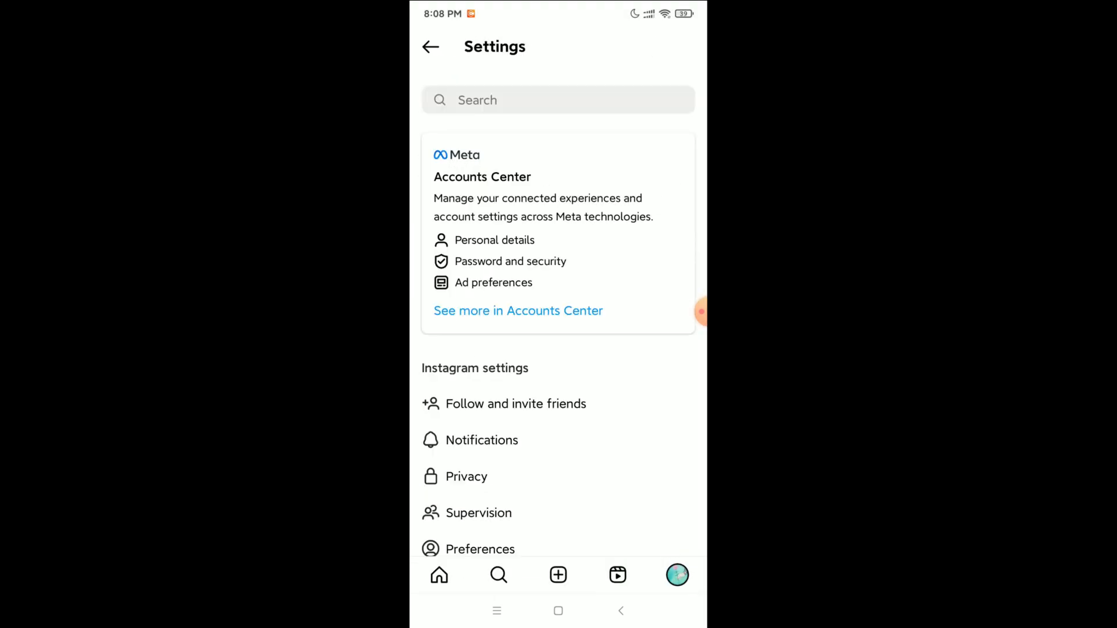
pyautogui.scroll(-3)
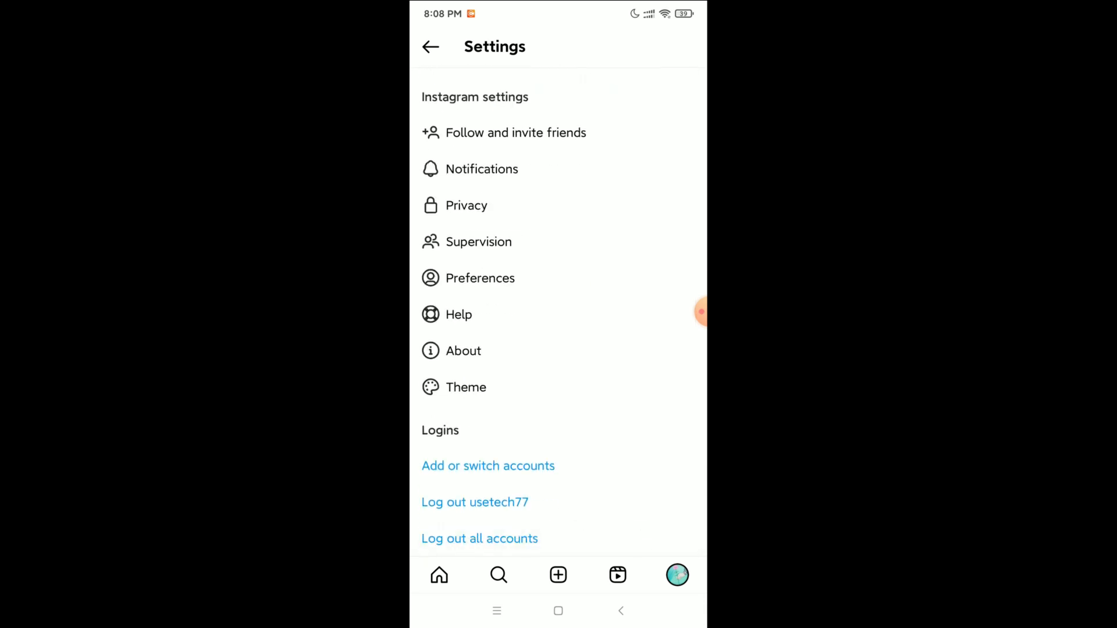
pyautogui.click(459, 314)
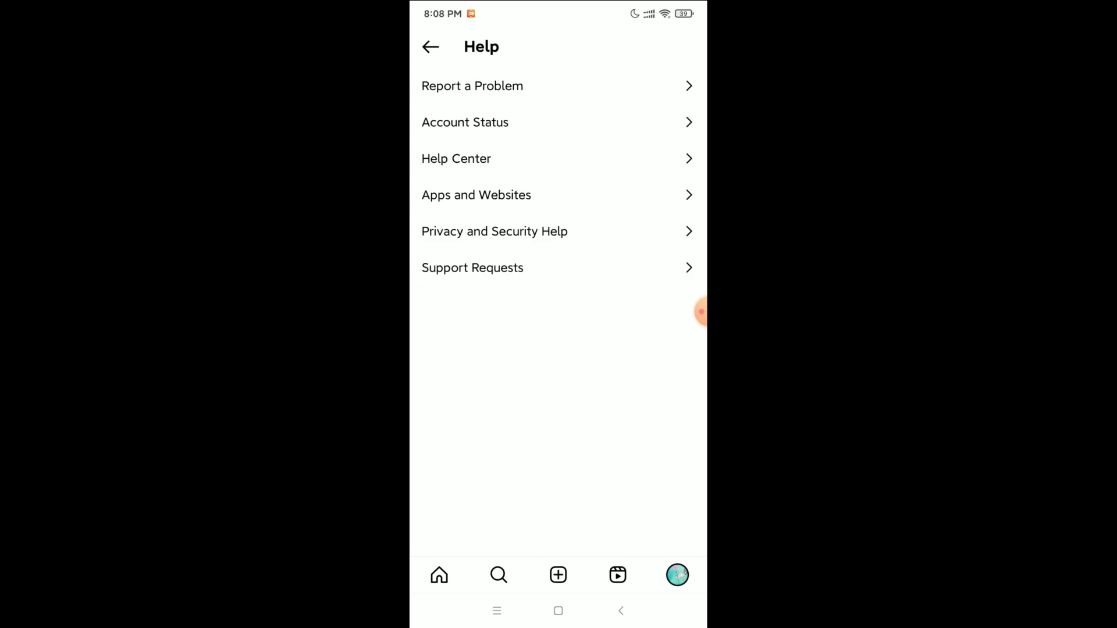
# Start Report a Problem and confirm it to reach the logs and diagnostics question
pyautogui.click(472, 85)
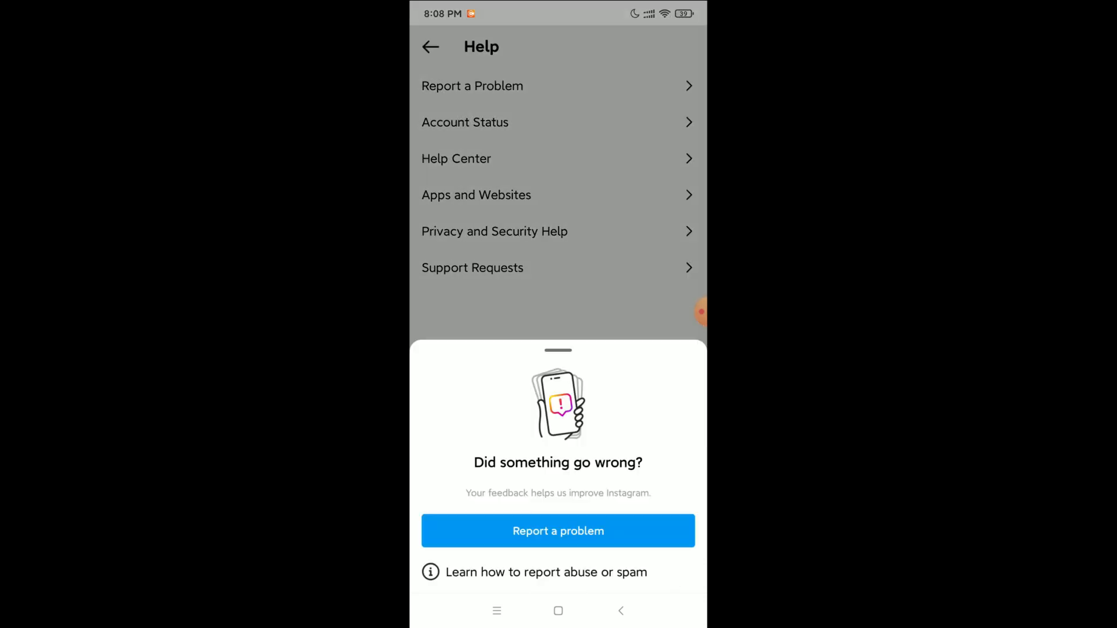
pyautogui.click(557, 530)
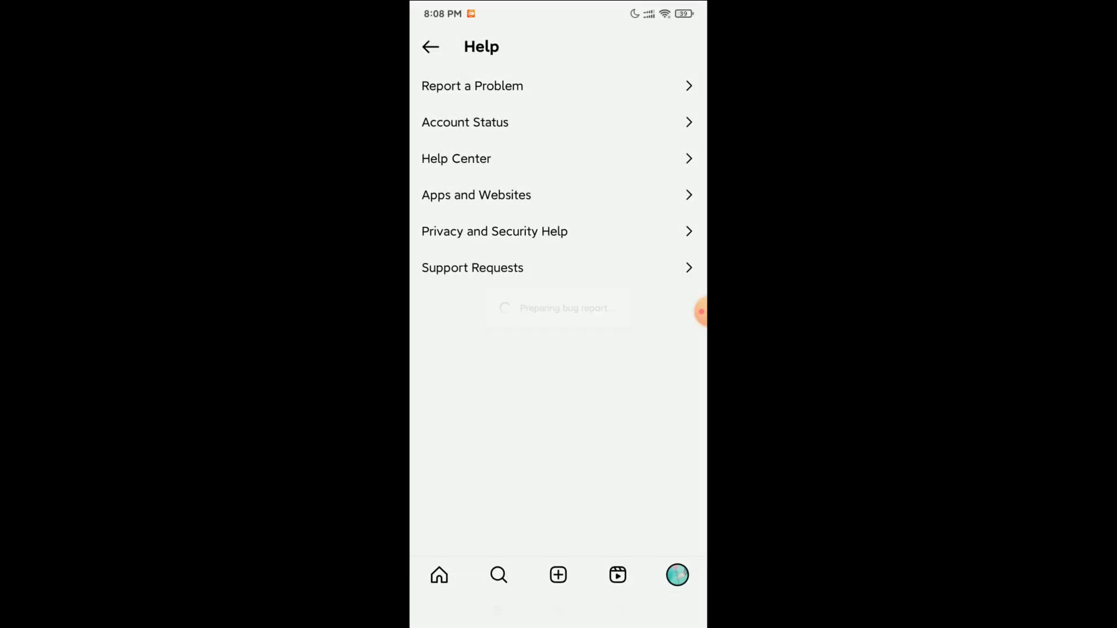
pyautogui.click(472, 85)
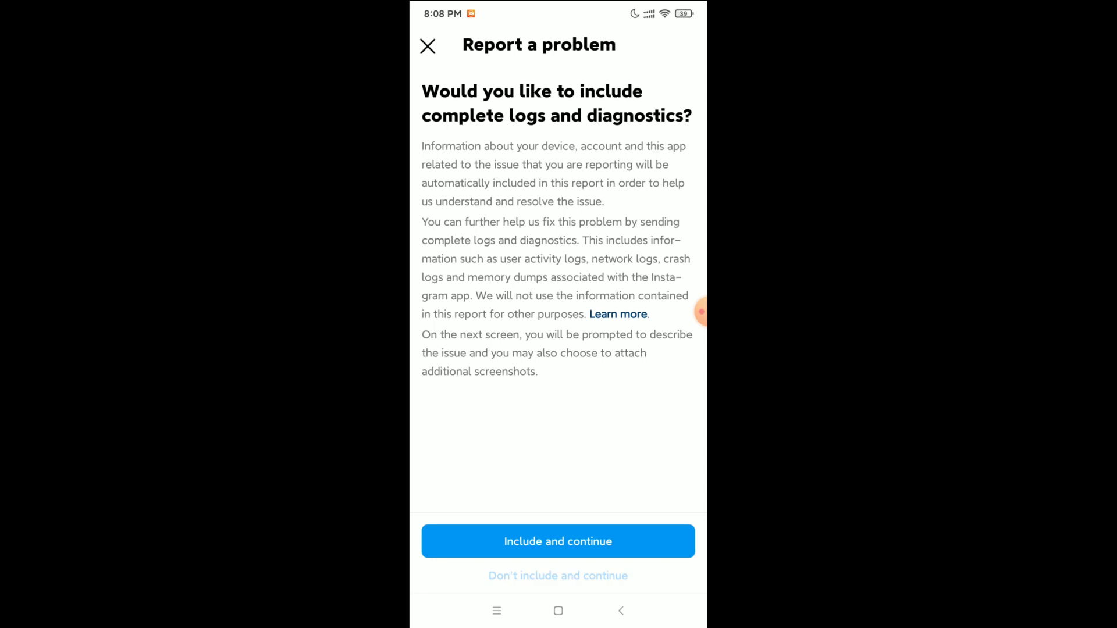
# Choose Include and continue to reach the problem description with attached screenshot
pyautogui.click(557, 541)
pyautogui.write('Hello Instagram')
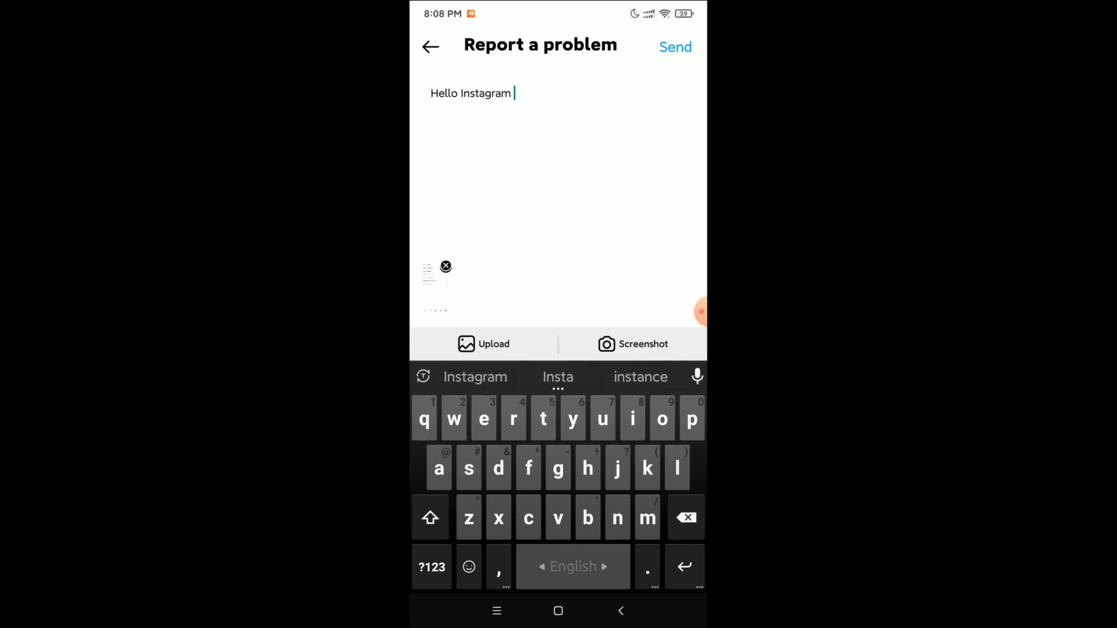
# Write 'Hello Instagram team. My reels option is not showing. Please solve it' and send the report
pyautogui.write('team')
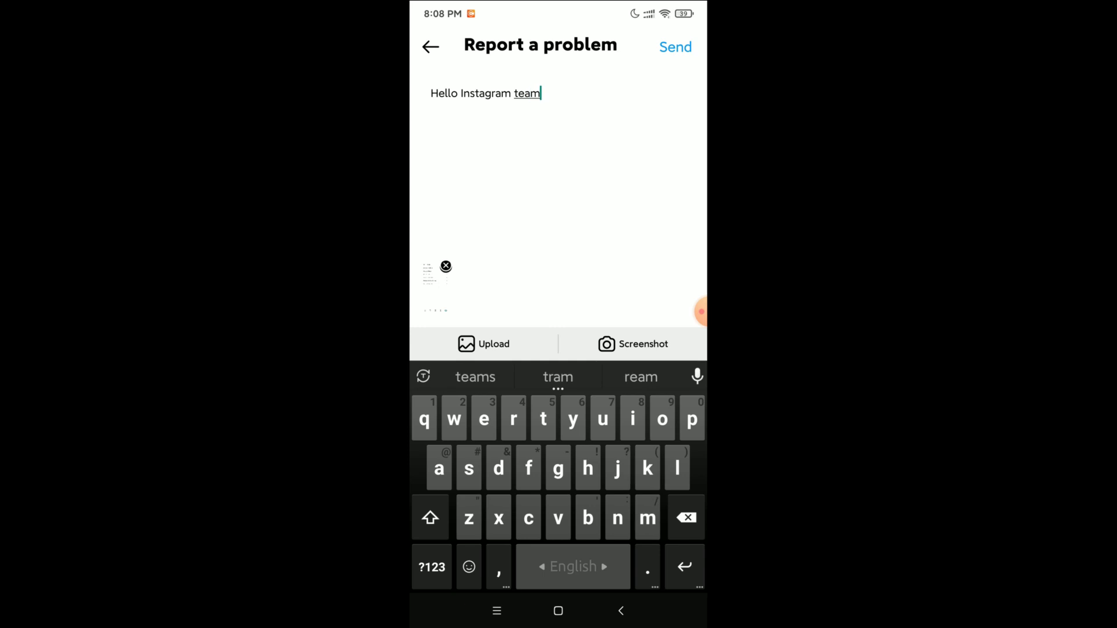
pyautogui.write('. My')
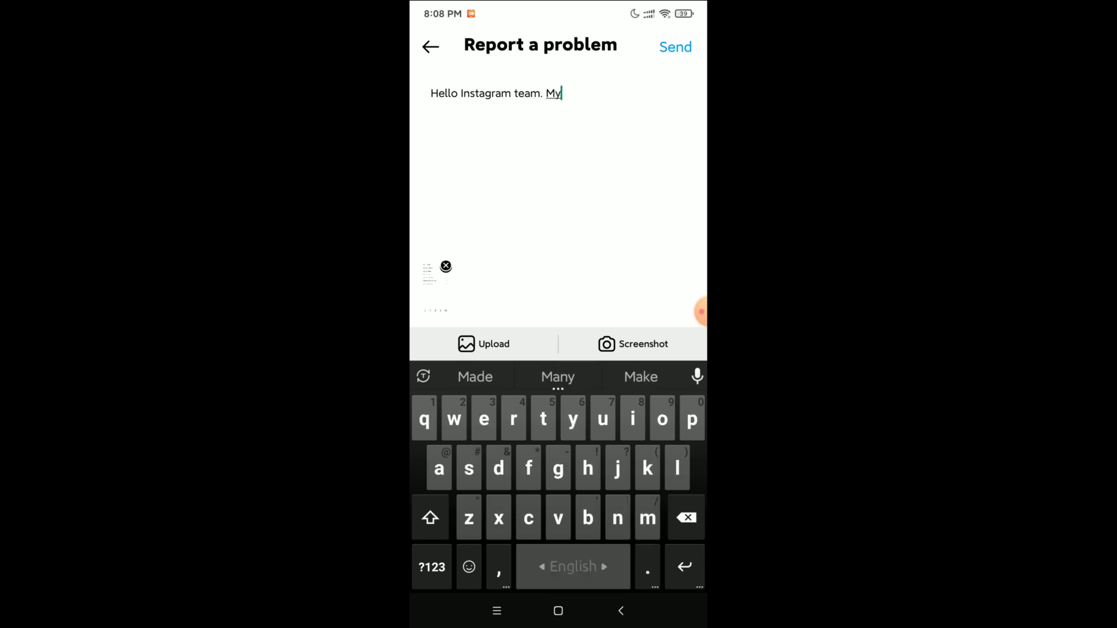
pyautogui.write('reels option in')
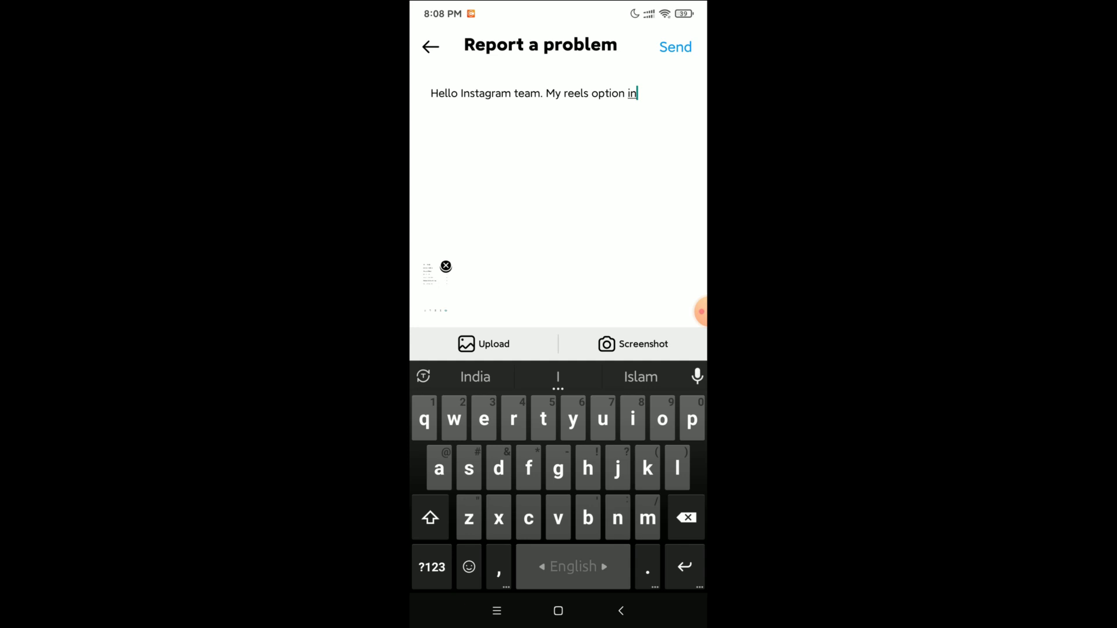
pyautogui.press('Backspace')
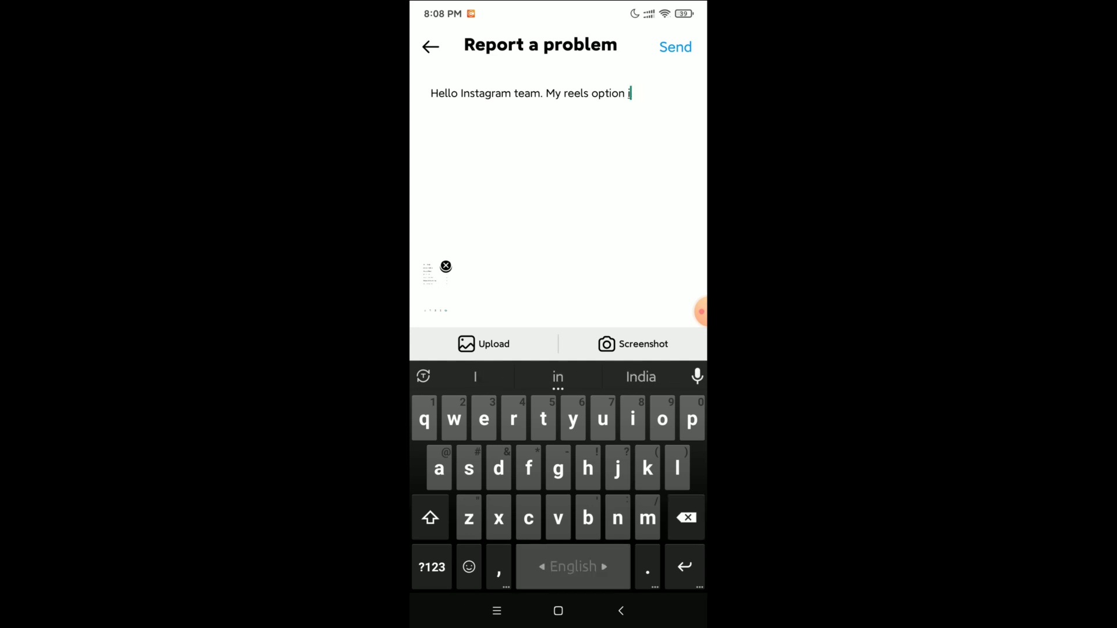
pyautogui.write('s not showing')
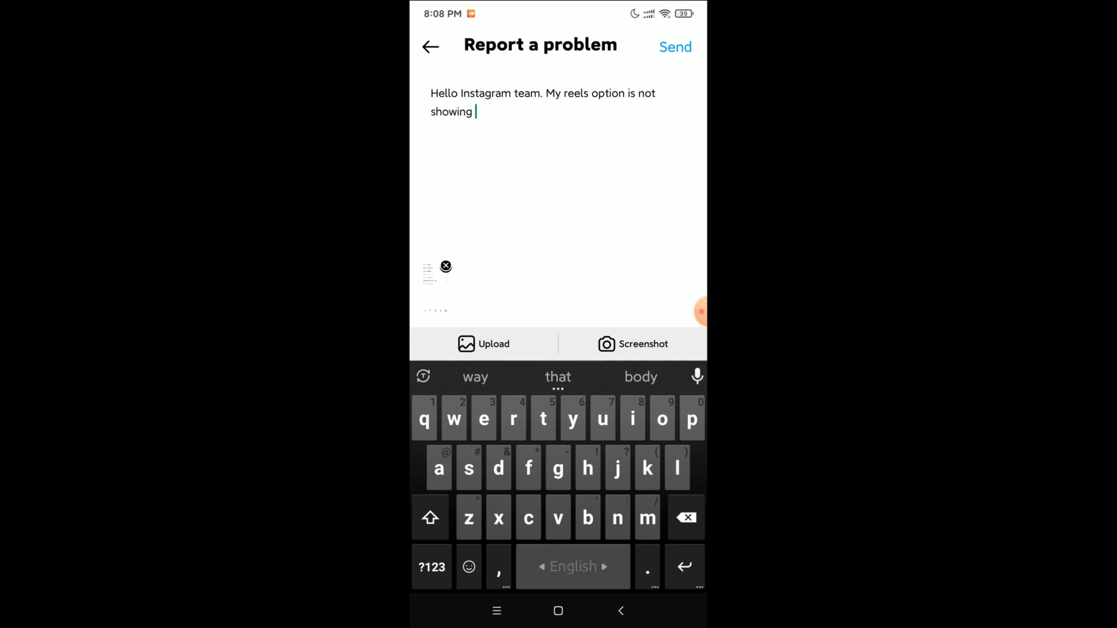
pyautogui.write('. Please solve it')
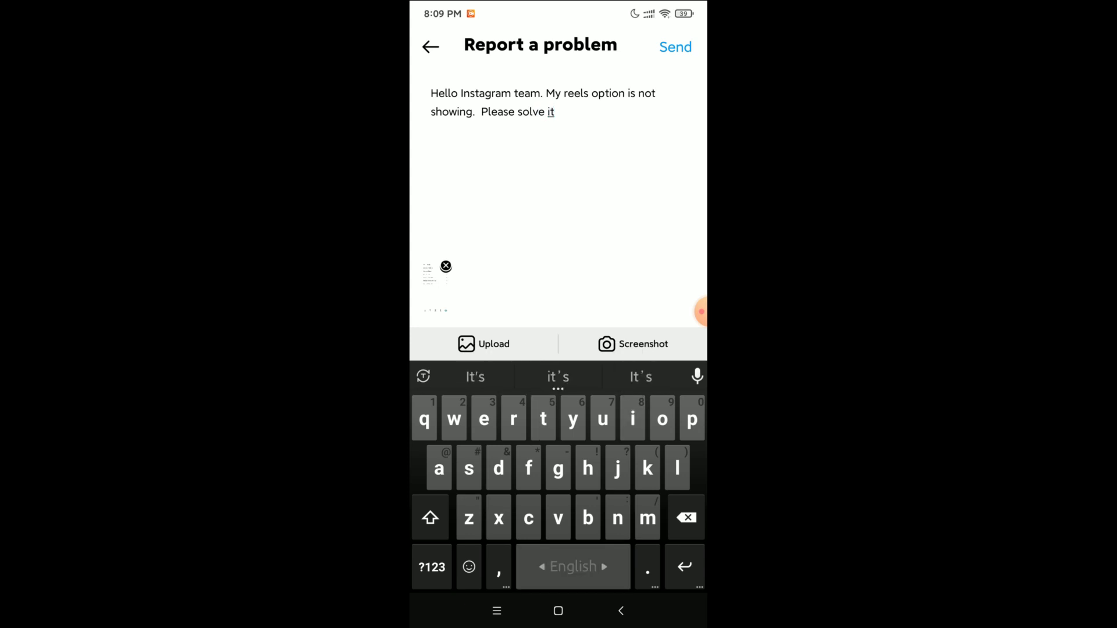
pyautogui.click(430, 47)
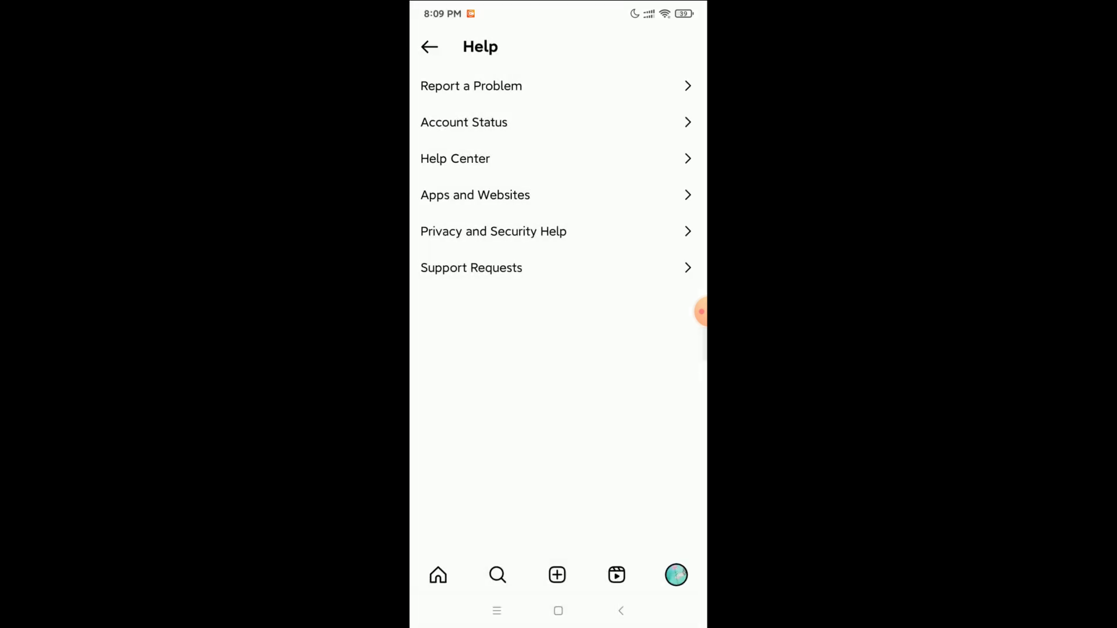